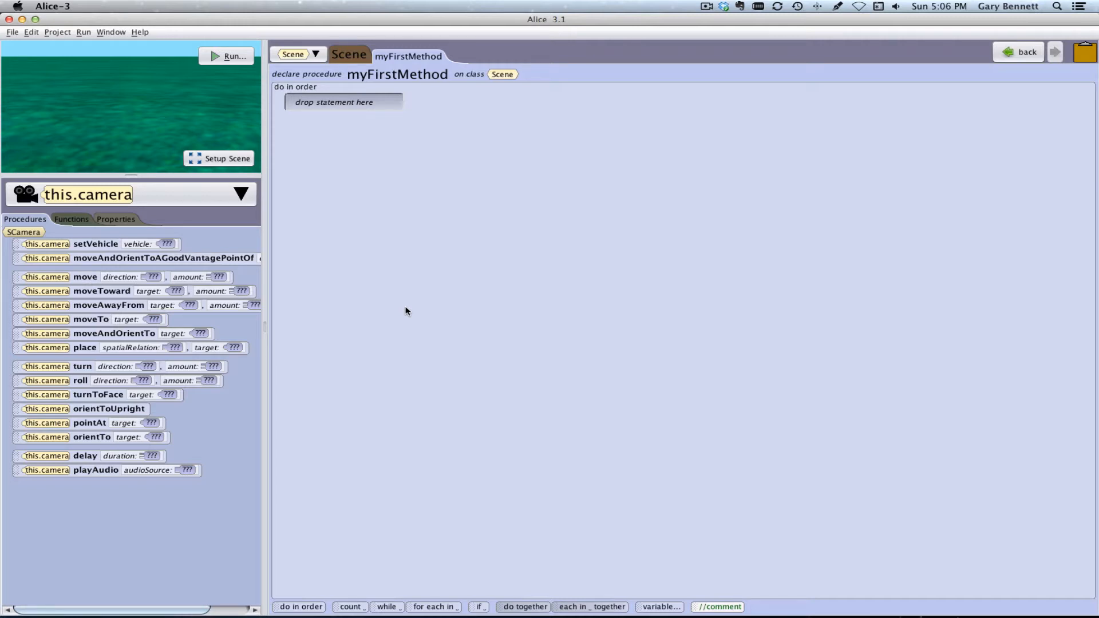
{"action": "mouse_move", "coordinate": [197, 149]}
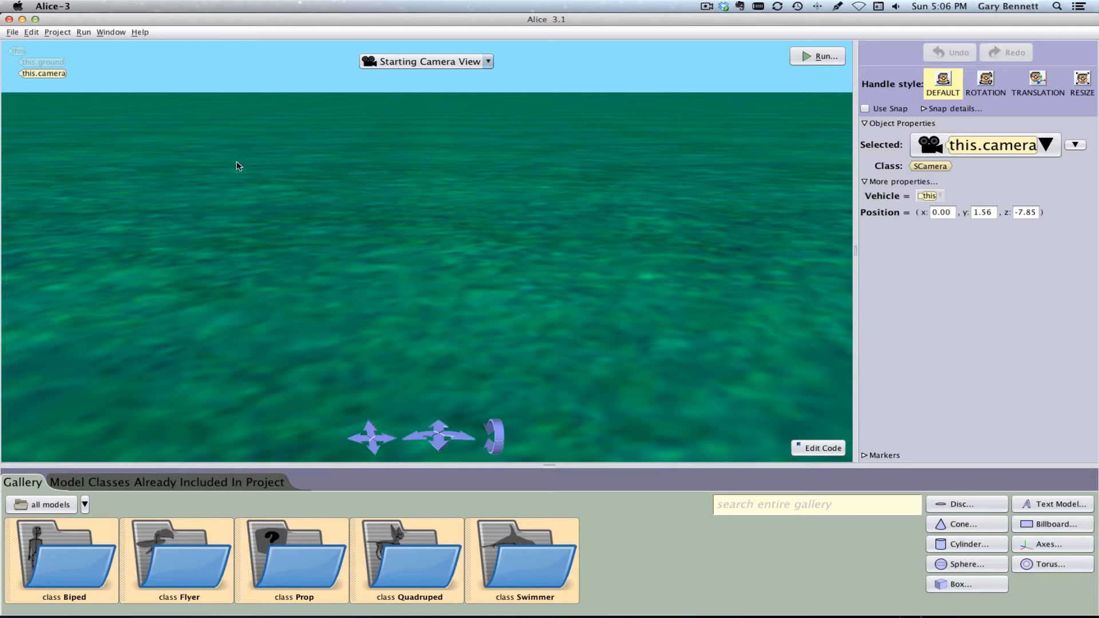
{"action": "mouse_move", "coordinate": [945, 178]}
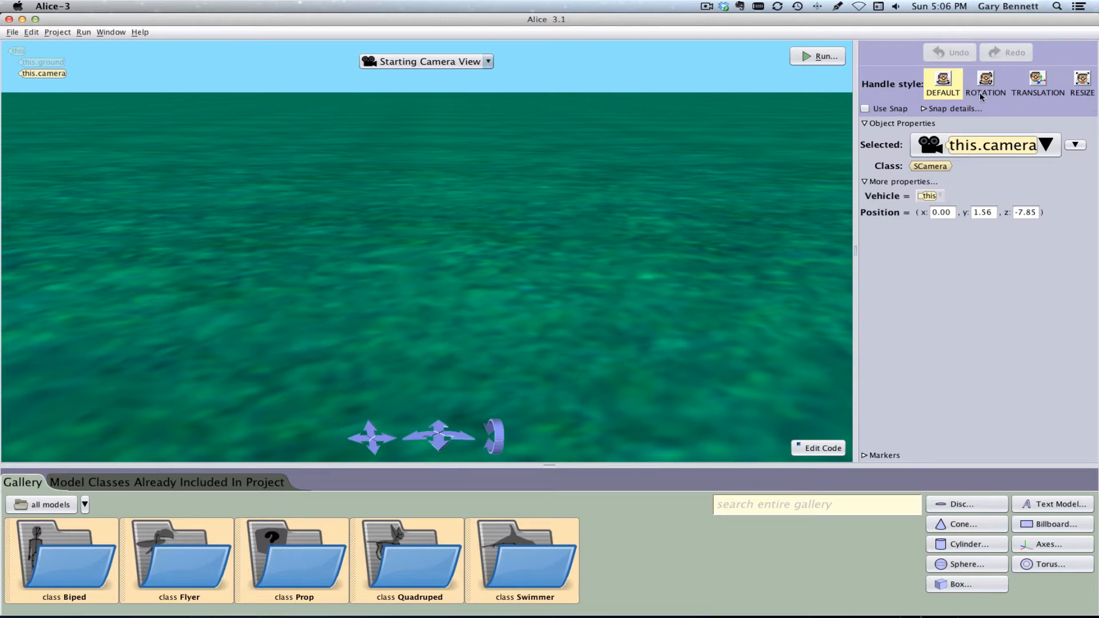
{"action": "mouse_move", "coordinate": [305, 402]}
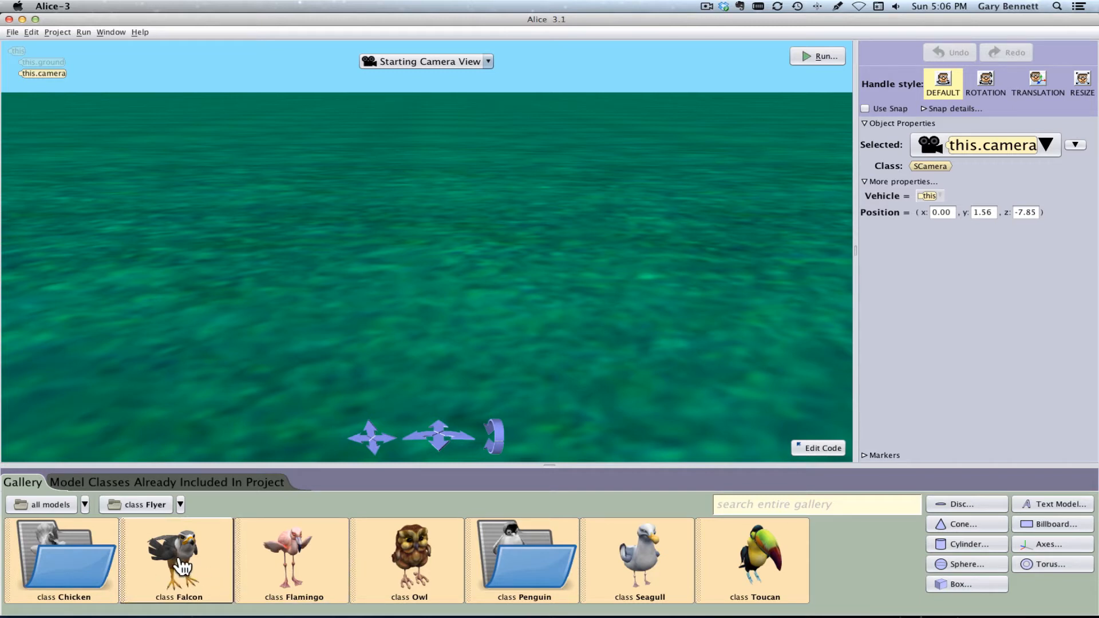
{"action": "mouse_move", "coordinate": [179, 561]}
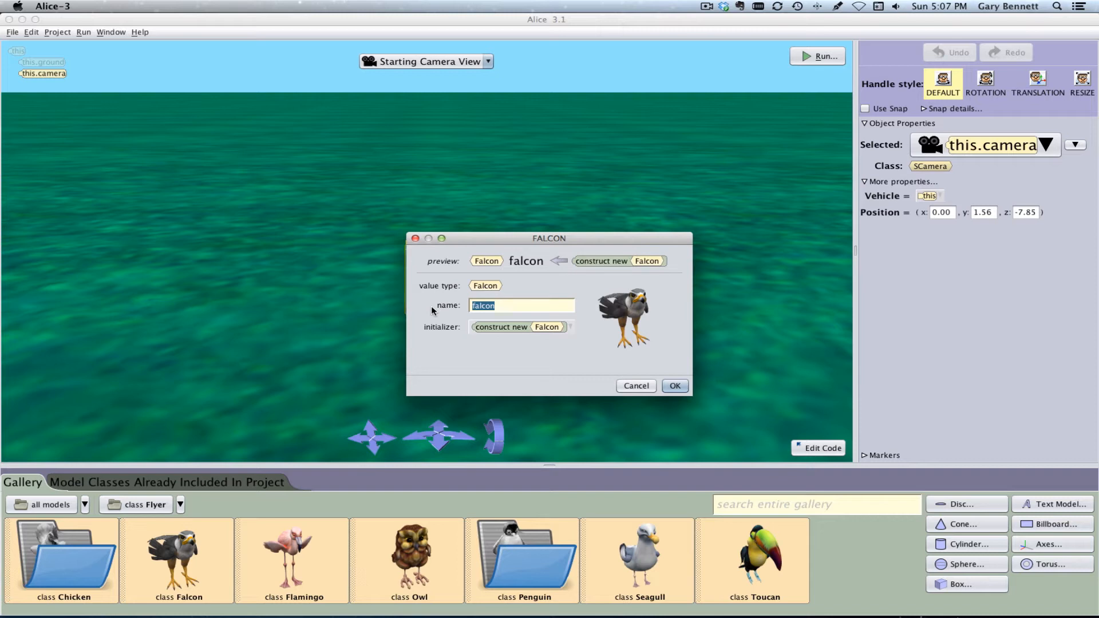
{"action": "mouse_move", "coordinate": [630, 407]}
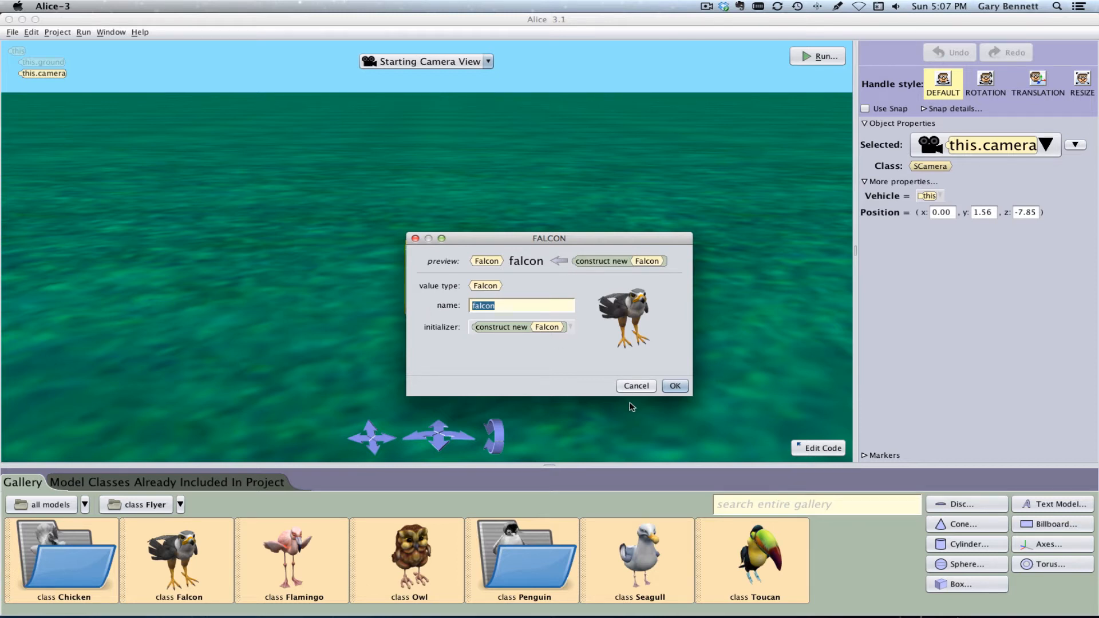
Confirm the FALCON dialog so the falcon appears standing near the scene center.
{"action": "left_click", "coordinate": [673, 385]}
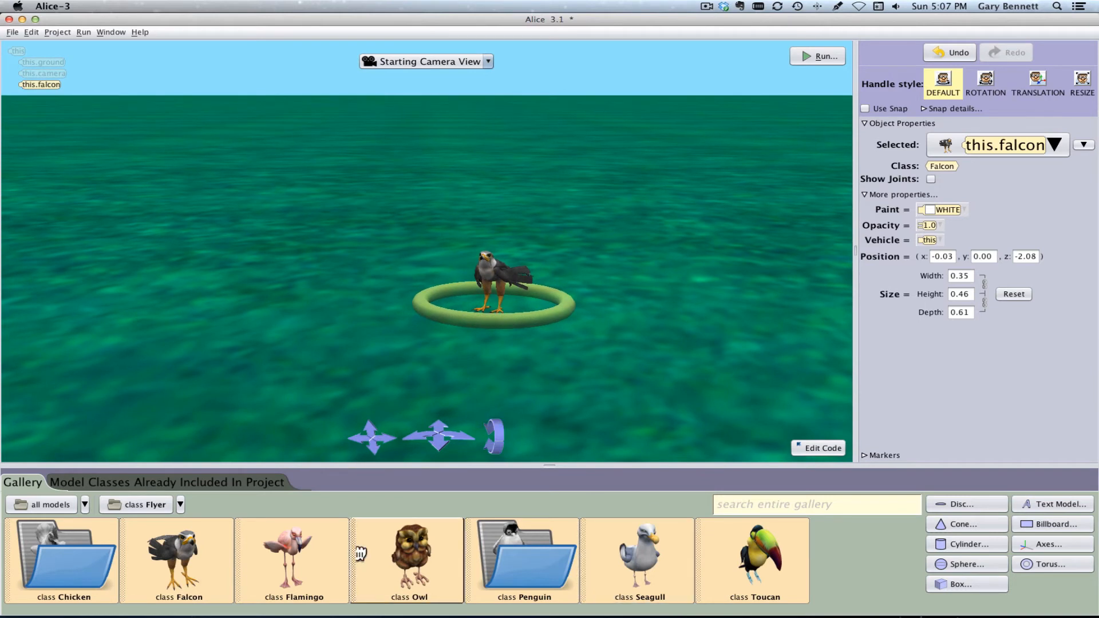
{"action": "mouse_move", "coordinate": [713, 578]}
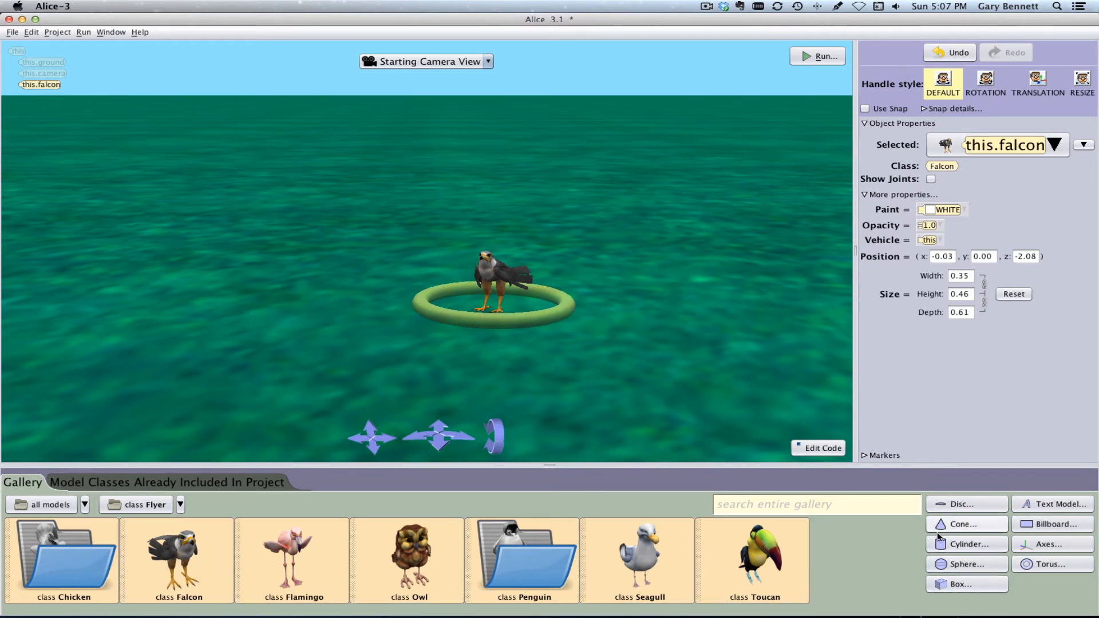
{"action": "mouse_move", "coordinate": [973, 578]}
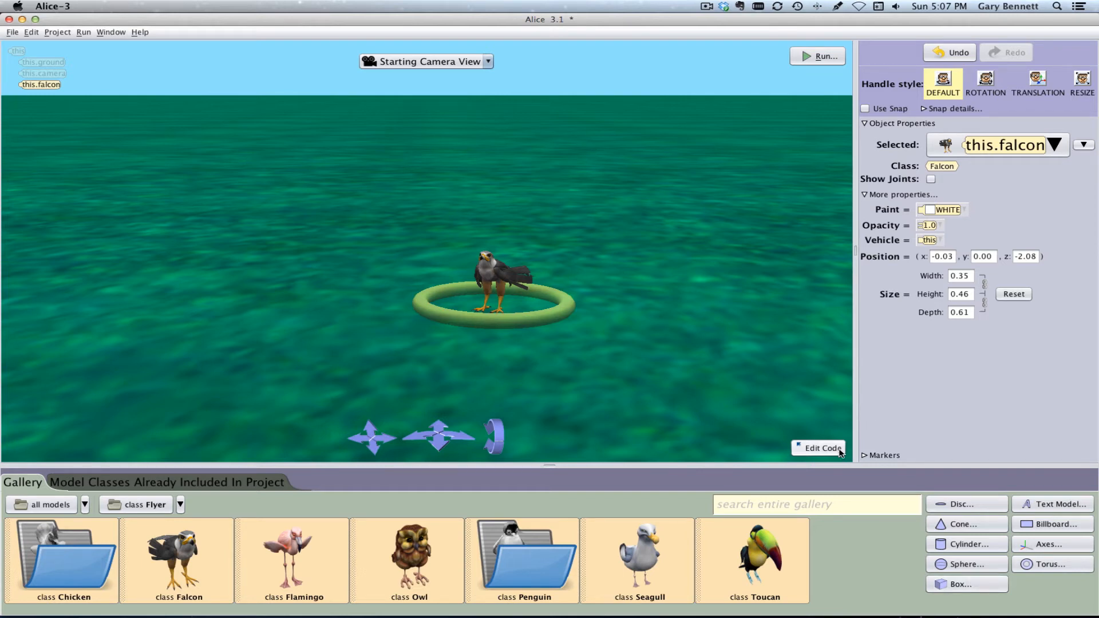
Switch to the code editor, try a falcon say tile but cancel it, and check the scene's object list.
{"action": "left_click", "coordinate": [817, 448]}
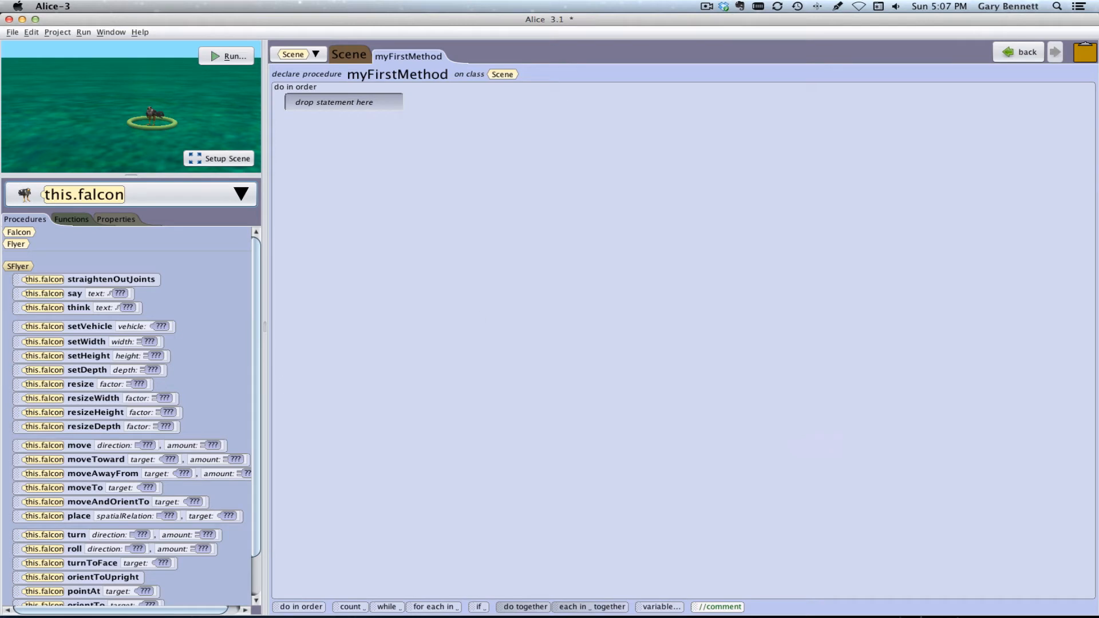
{"action": "mouse_move", "coordinate": [304, 509]}
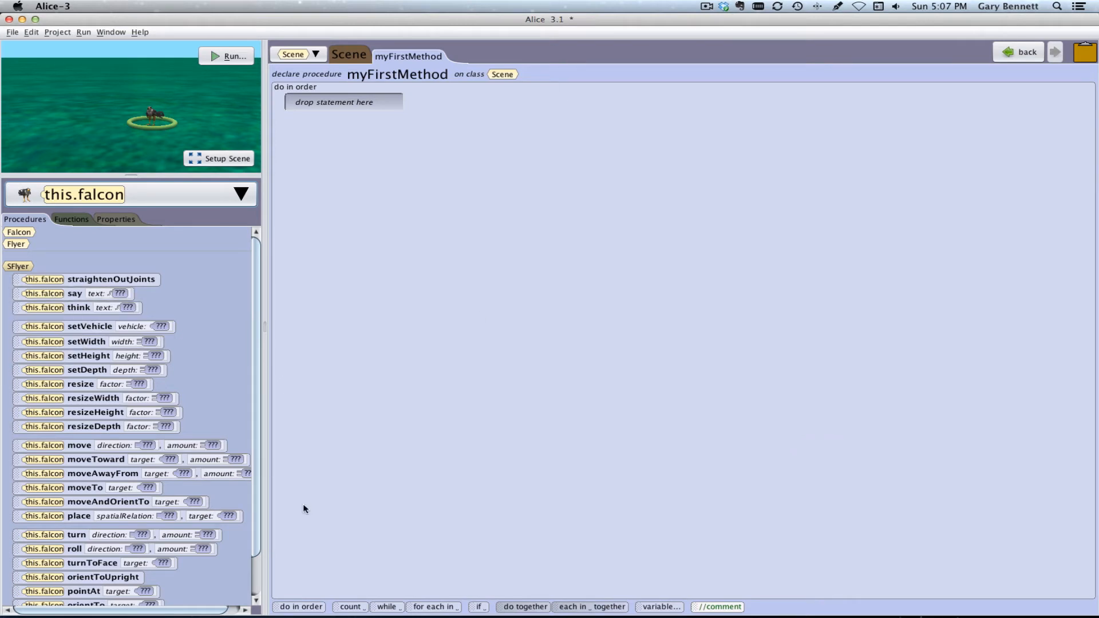
{"action": "mouse_move", "coordinate": [600, 57]}
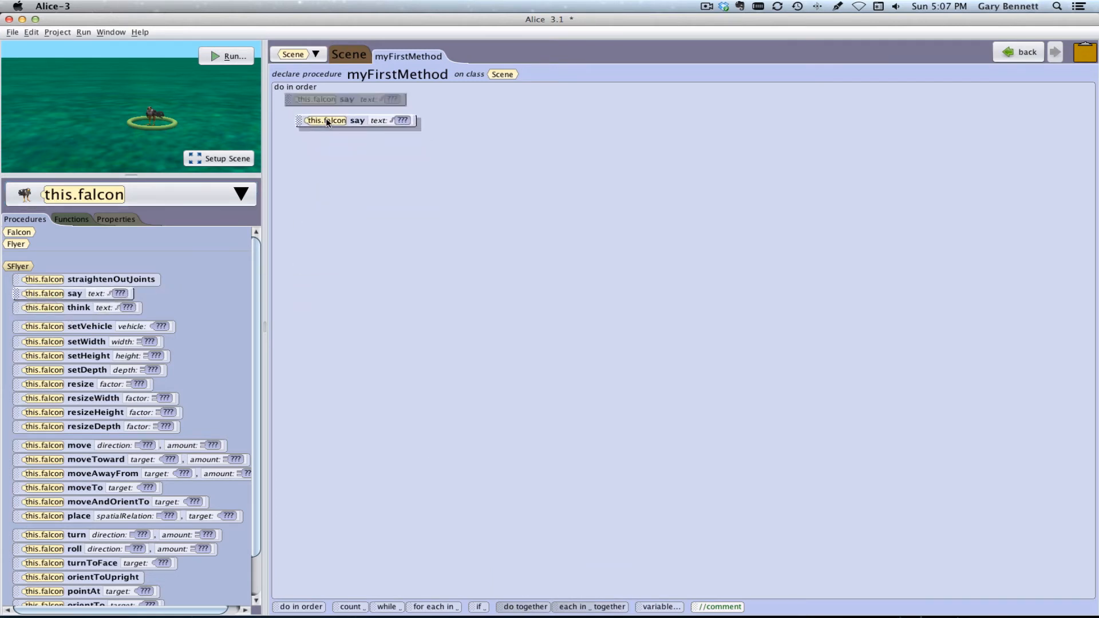
{"action": "left_click", "coordinate": [403, 119]}
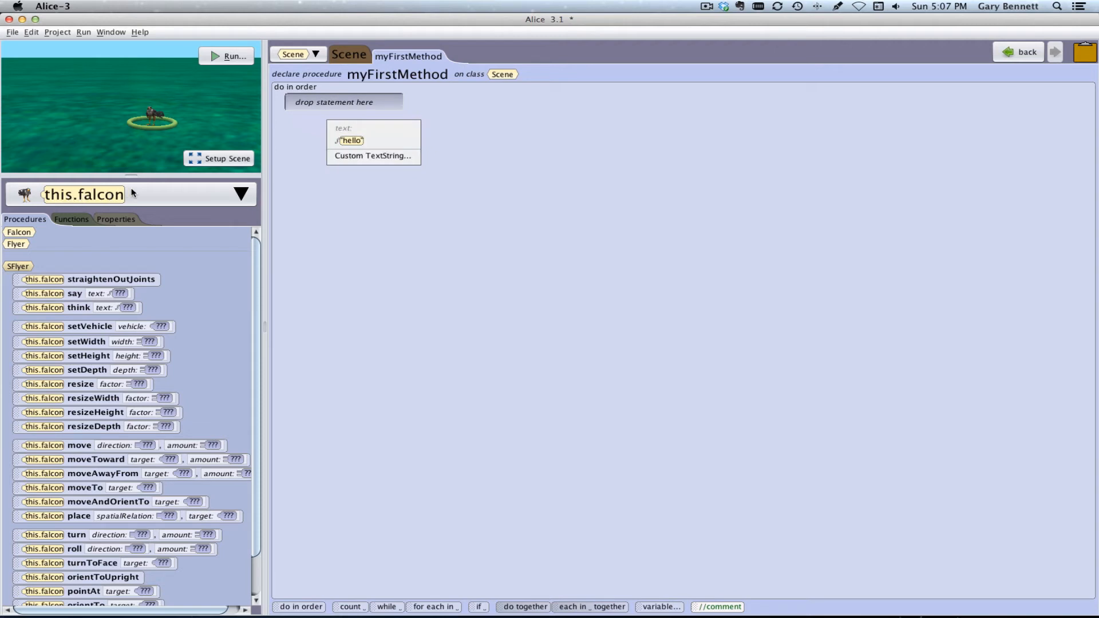
{"action": "left_click", "coordinate": [241, 196]}
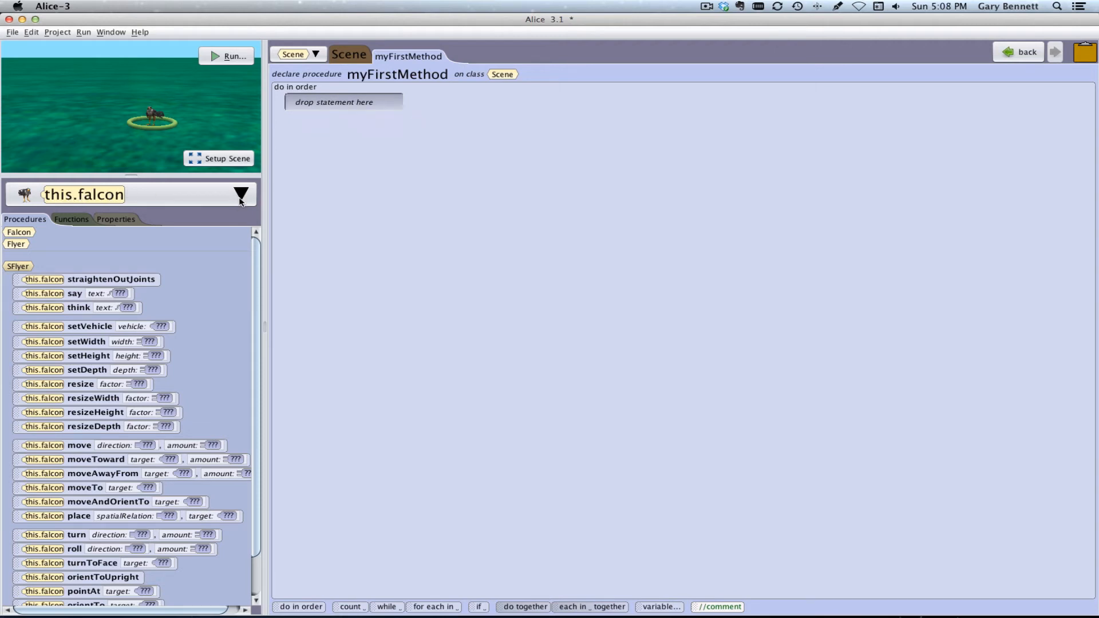
{"action": "left_click", "coordinate": [240, 195]}
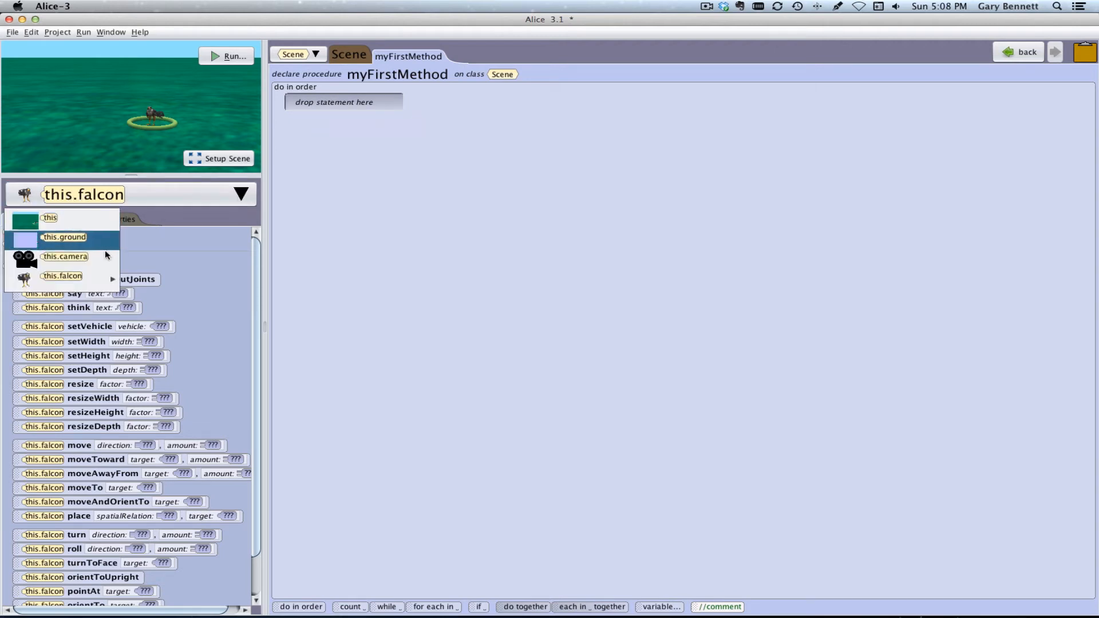
{"action": "mouse_move", "coordinate": [345, 217]}
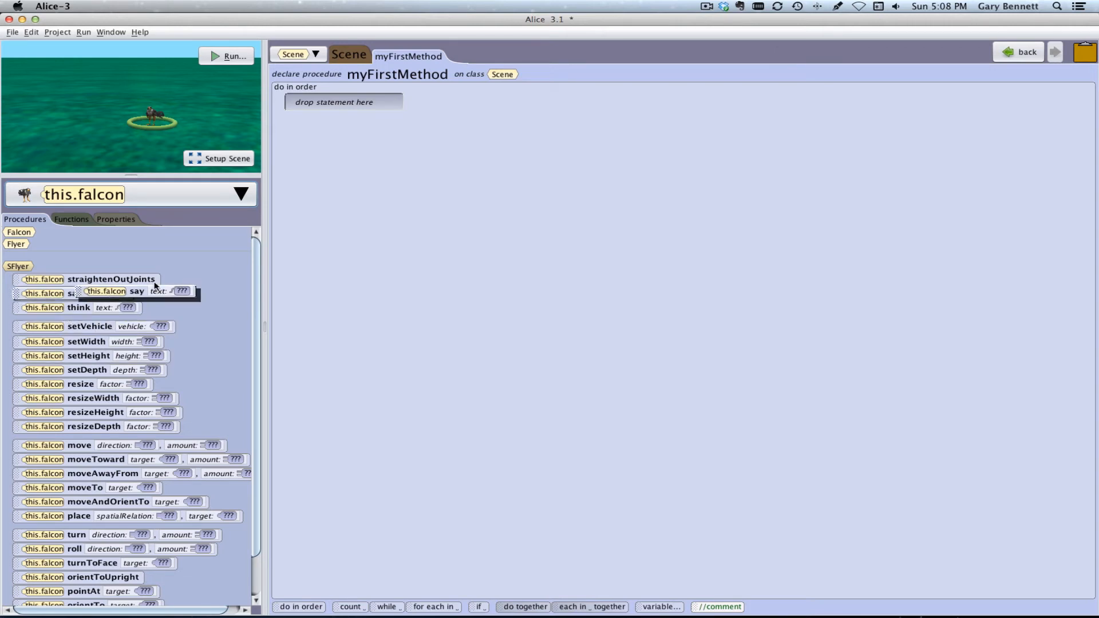
Add a this.falcon say statement with text 'hello' and revisit its text choices.
{"action": "left_click", "coordinate": [181, 290]}
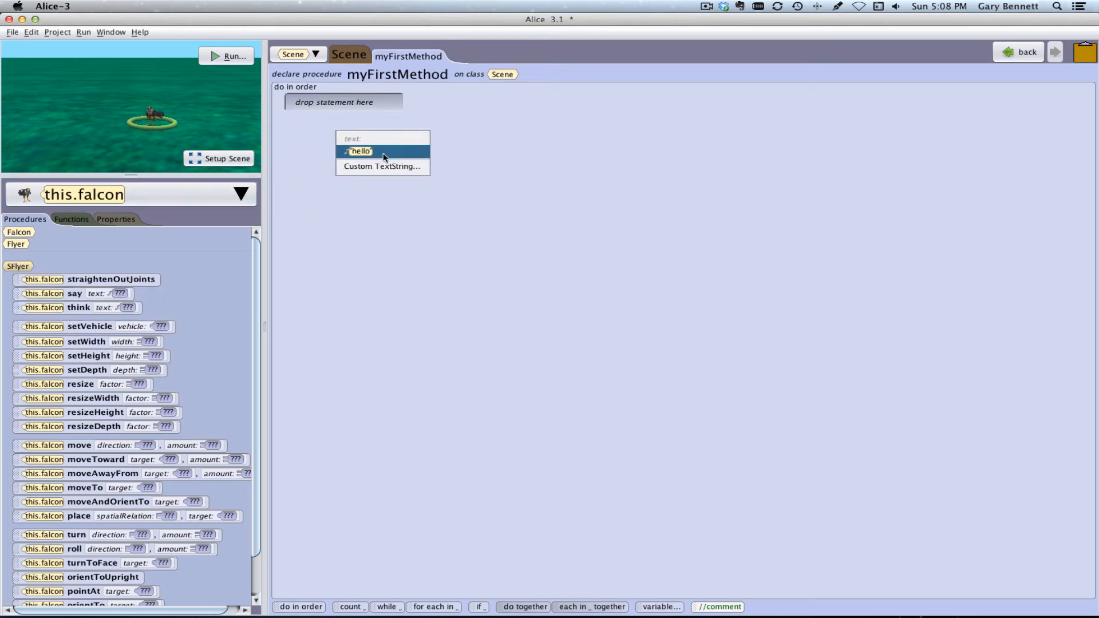
{"action": "left_click", "coordinate": [359, 150]}
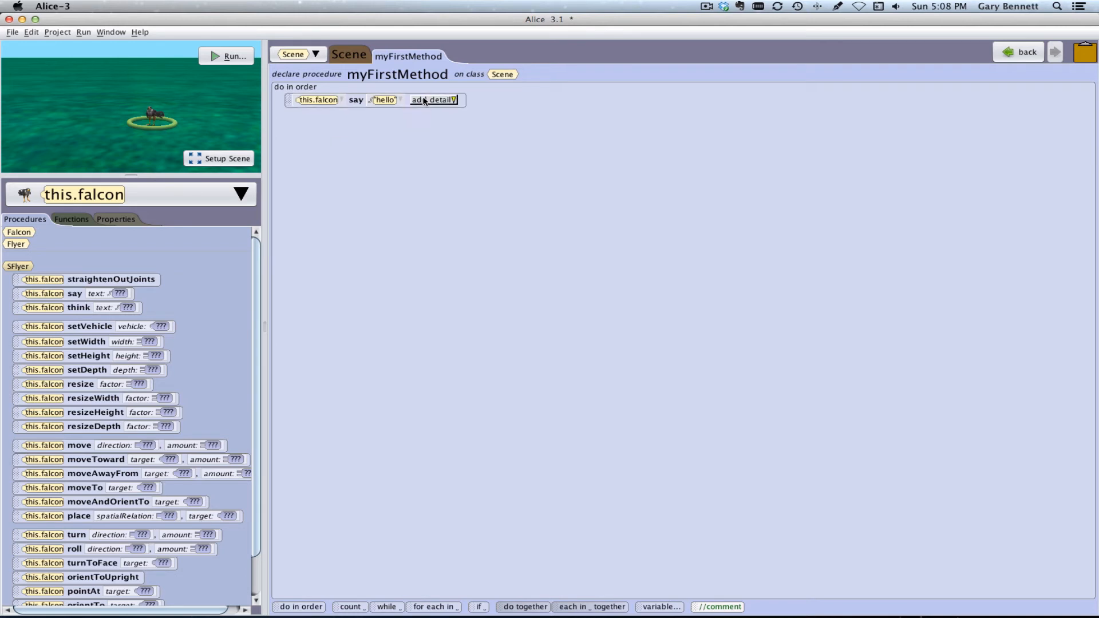
{"action": "left_click", "coordinate": [433, 99]}
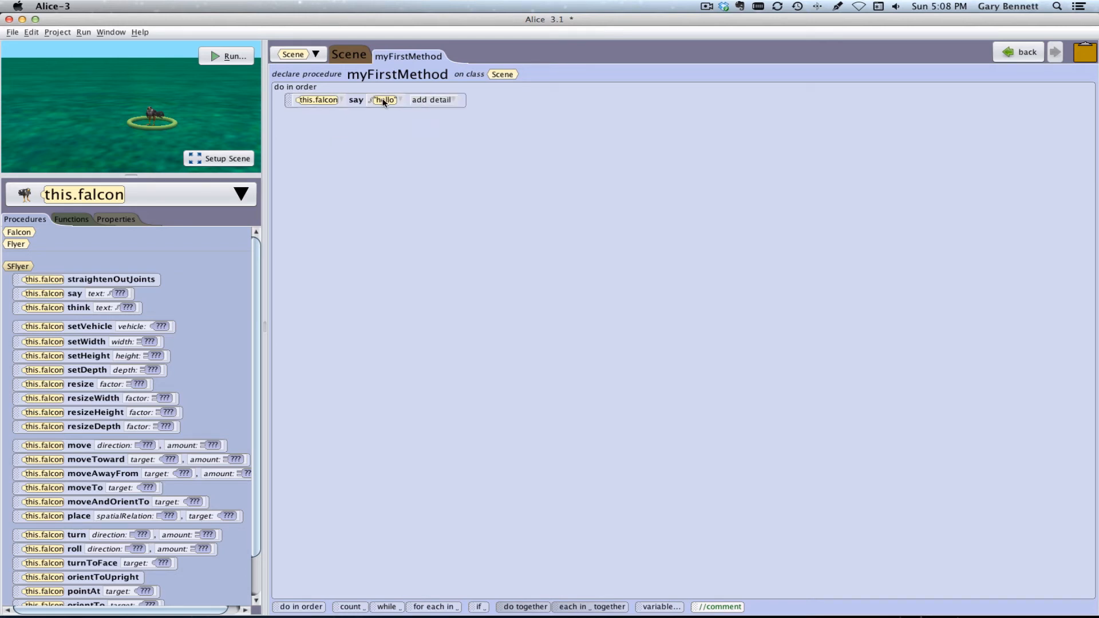
{"action": "left_click", "coordinate": [385, 99]}
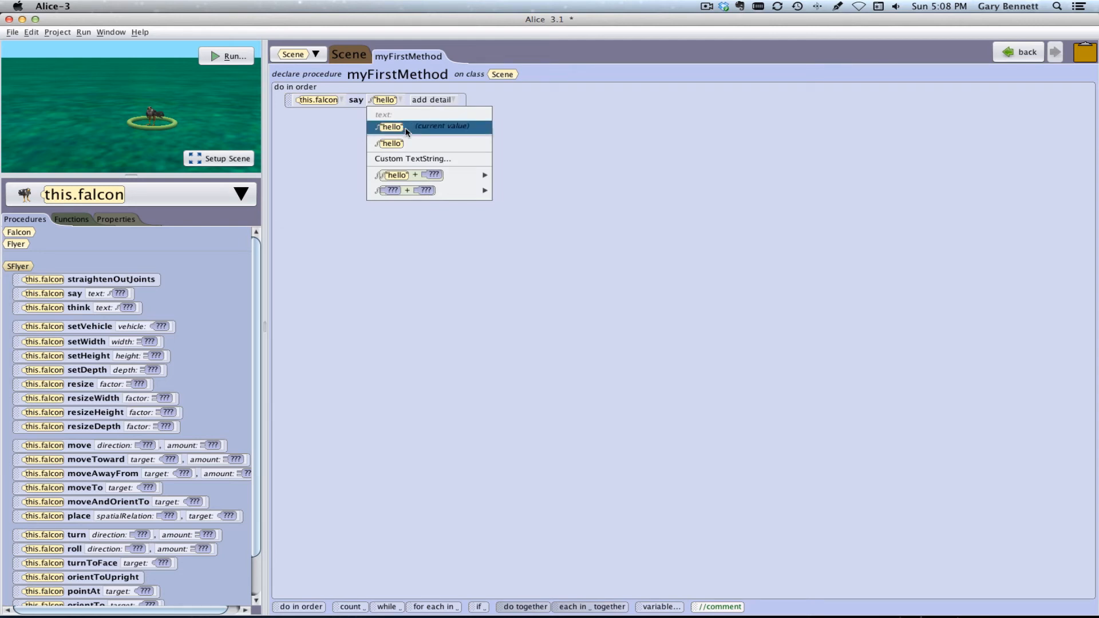
{"action": "left_click", "coordinate": [390, 127]}
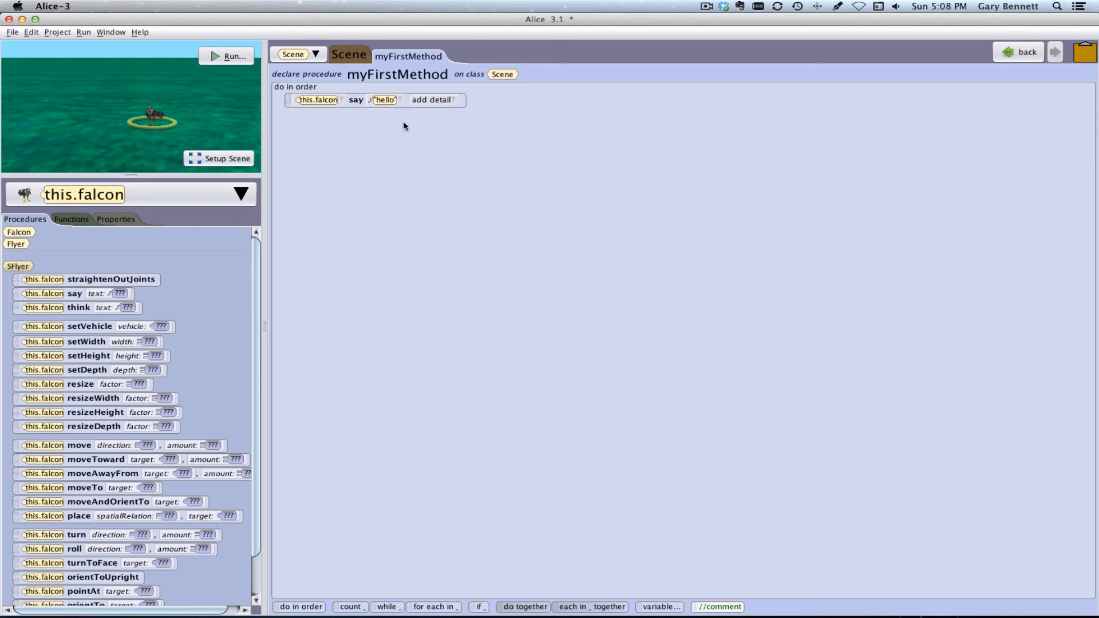
{"action": "left_click", "coordinate": [384, 99]}
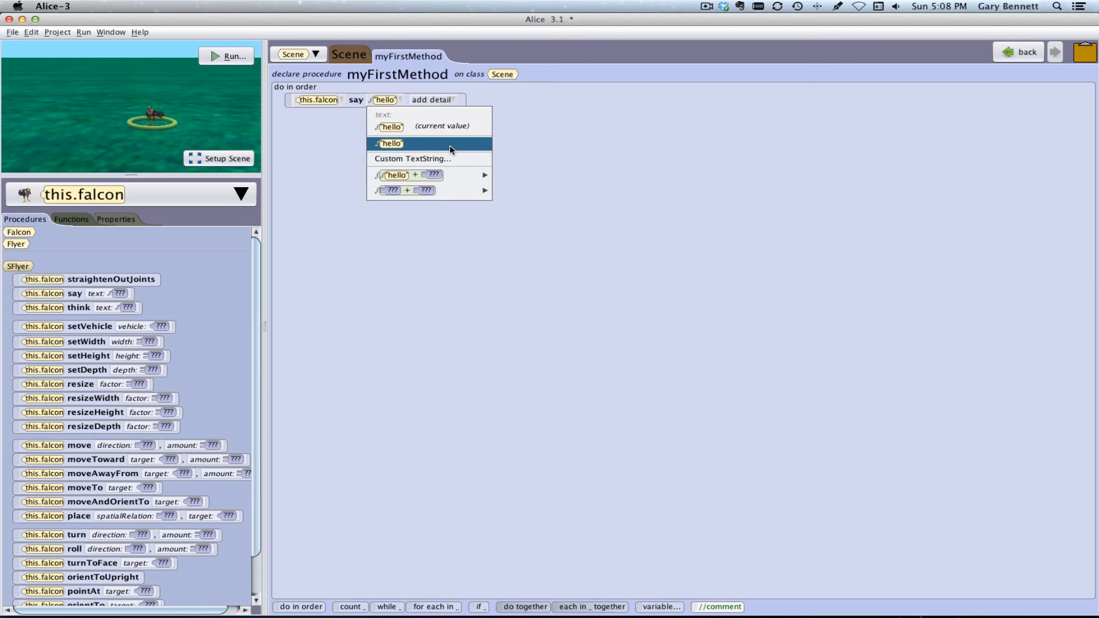
Change the say text to the custom string 'hello world' and add a 2.0 duration detail.
{"action": "left_click", "coordinate": [412, 158]}
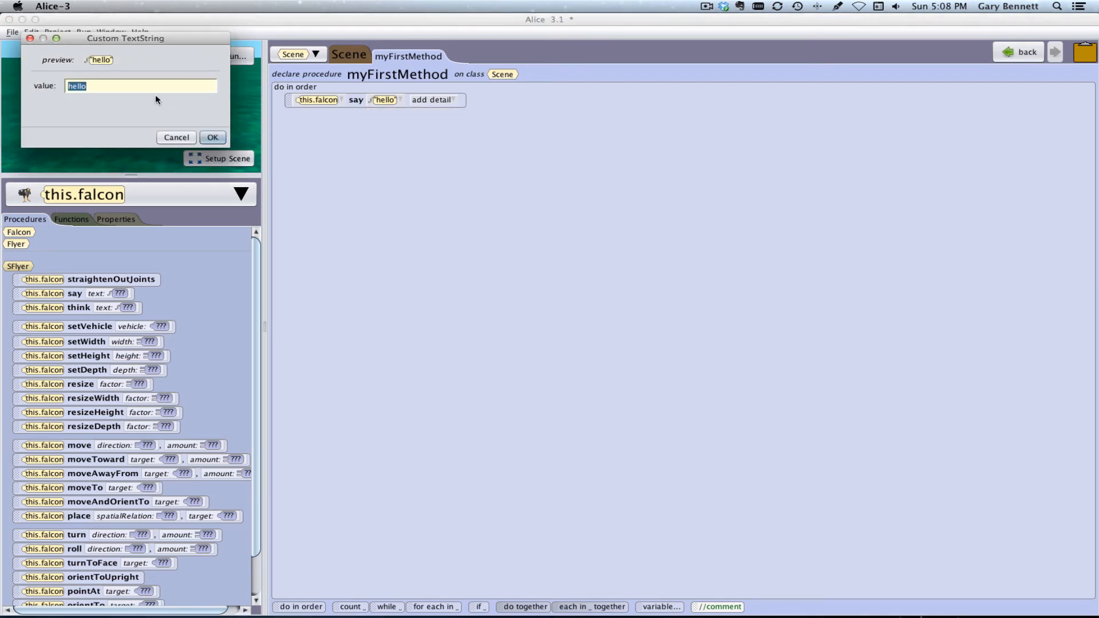
{"action": "type", "text": "world"}
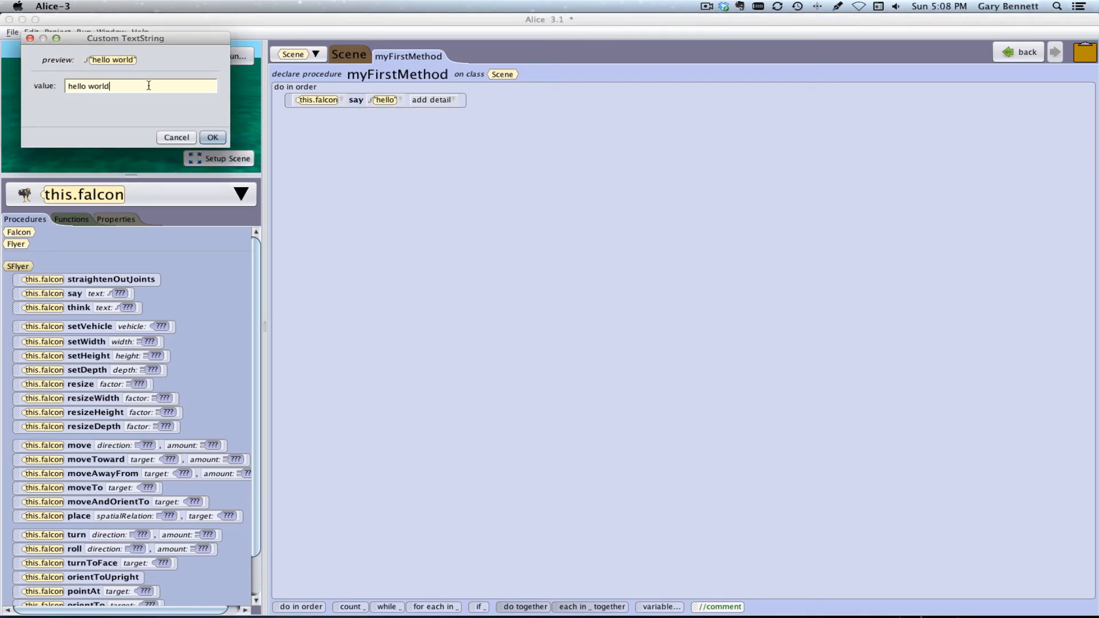
{"action": "left_click", "coordinate": [211, 137]}
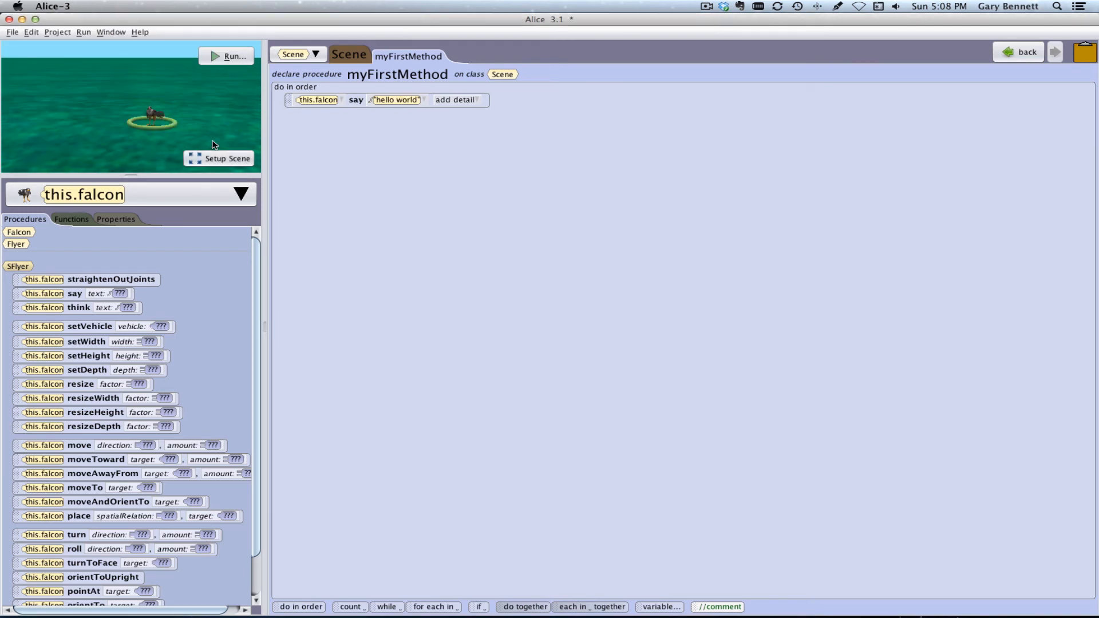
{"action": "left_click", "coordinate": [232, 56]}
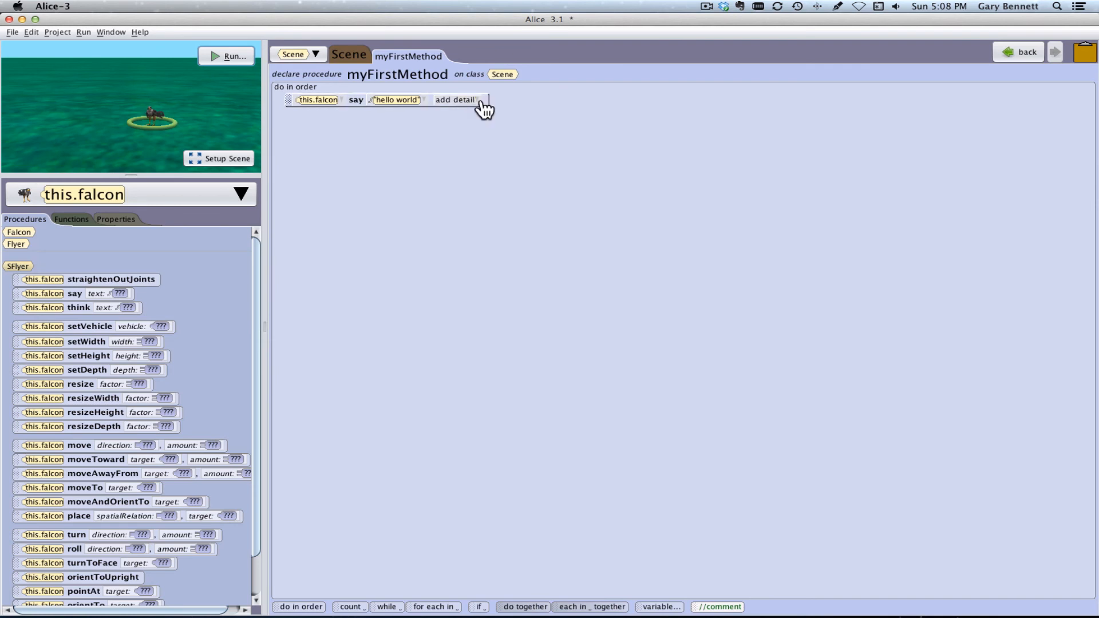
{"action": "left_click", "coordinate": [454, 100]}
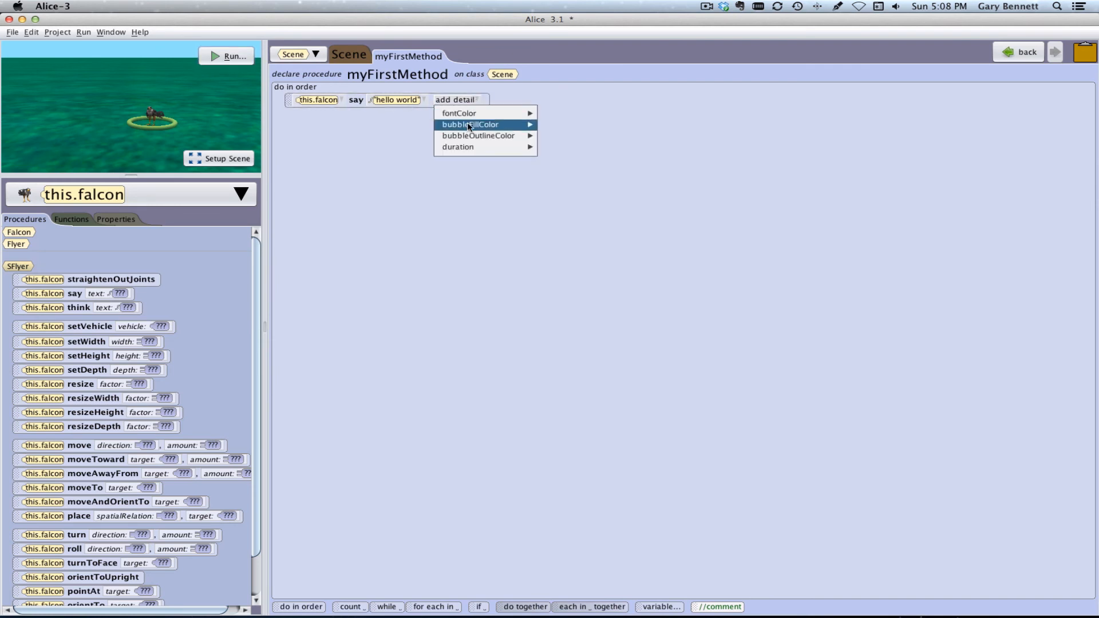
{"action": "mouse_move", "coordinate": [457, 146]}
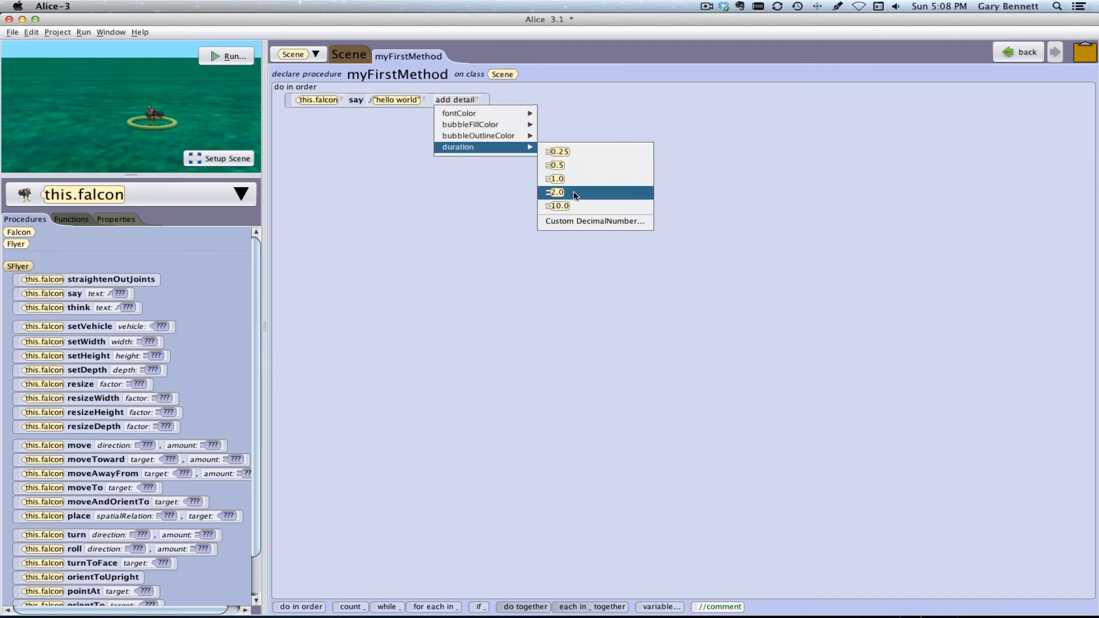
{"action": "left_click", "coordinate": [554, 192]}
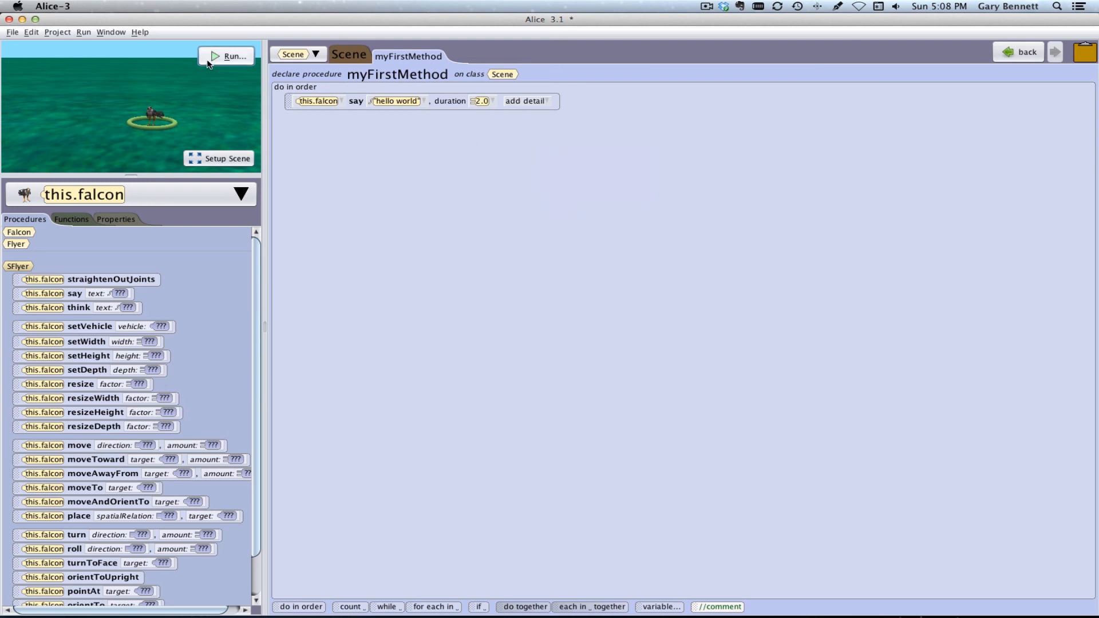
{"action": "left_click", "coordinate": [232, 56]}
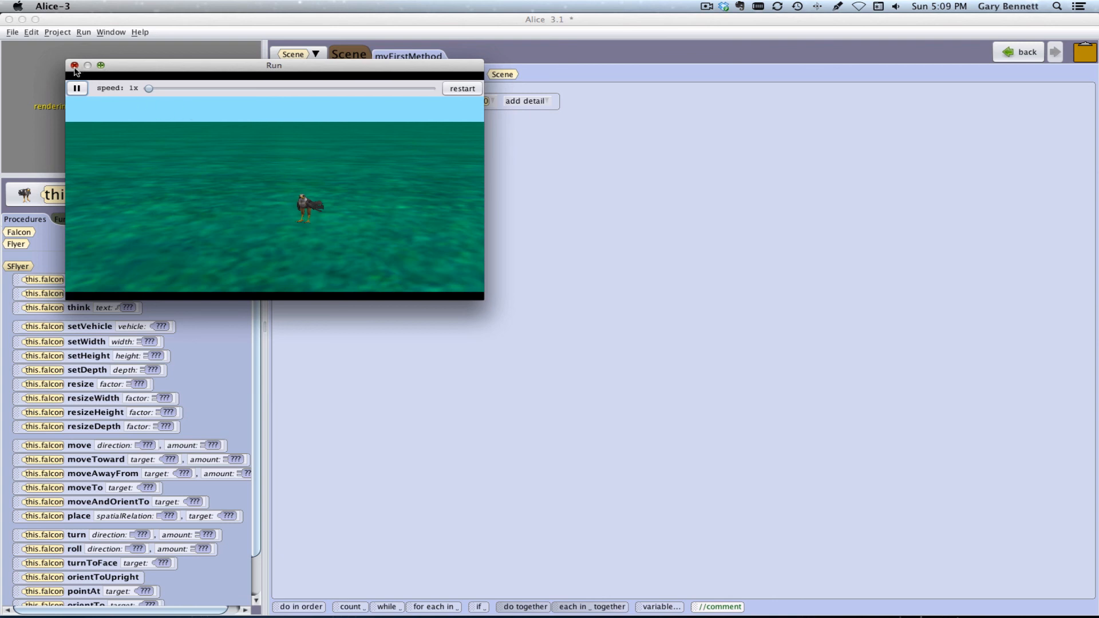
{"action": "left_click", "coordinate": [75, 65]}
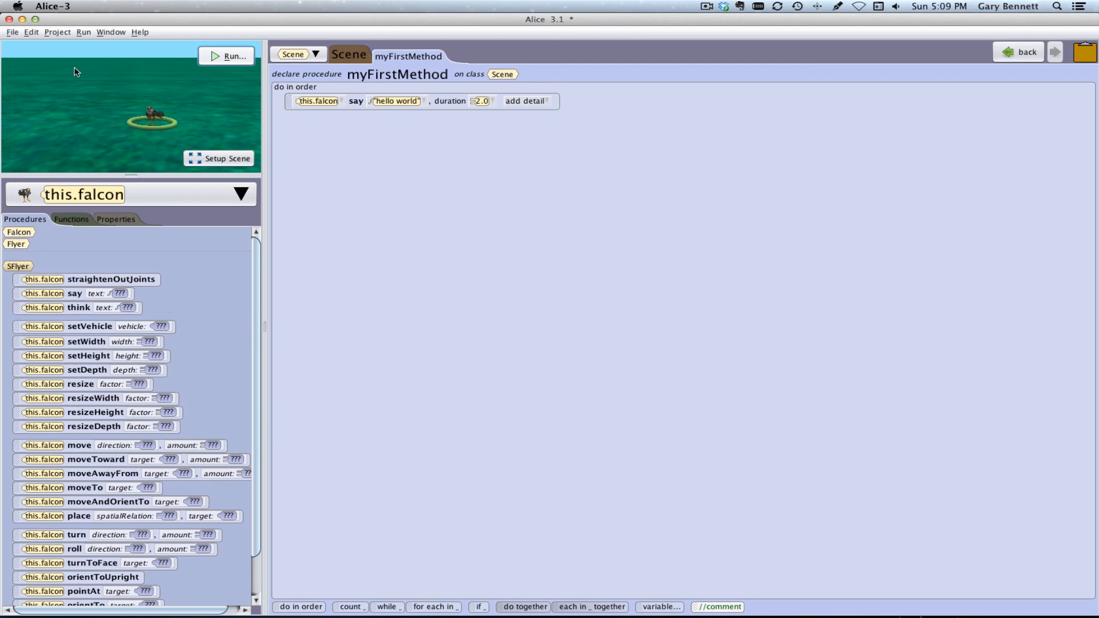